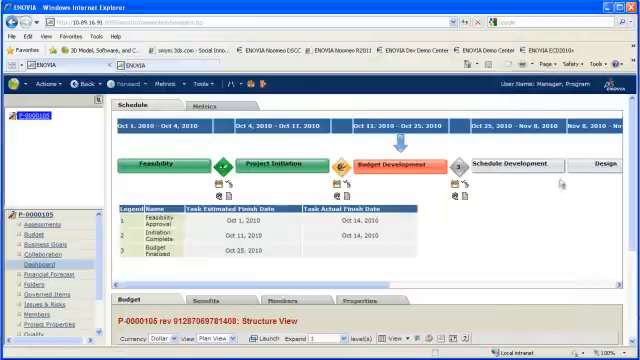
{"action": "mouse_move", "coordinate": [455, 163]}
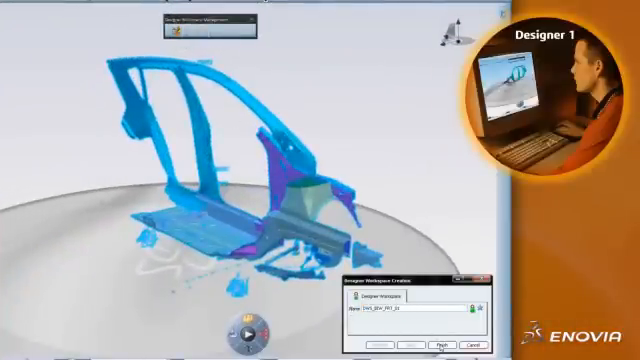
Finish creating the designer workspace for the car body structure.
{"action": "left_click", "coordinate": [434, 342]}
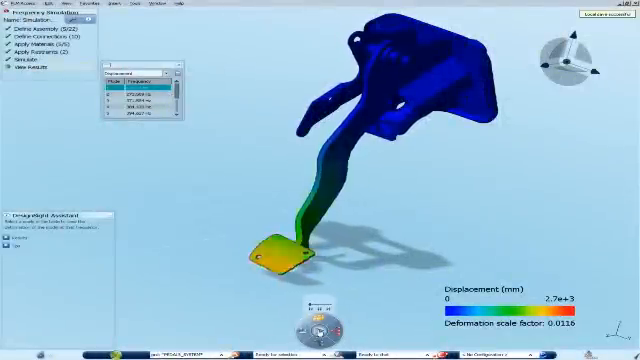
Display the pedal's deformation for another vibration mode, peaking near 4.23e+3 mm.
{"action": "left_click", "coordinate": [140, 94]}
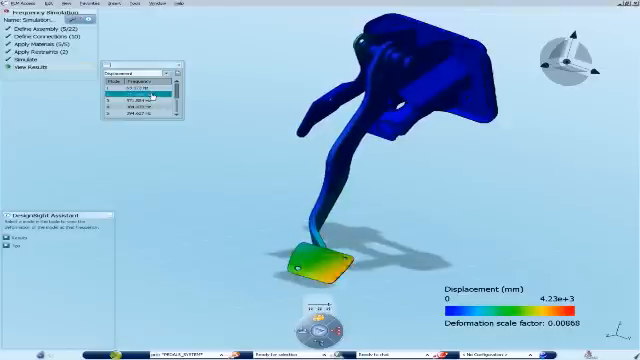